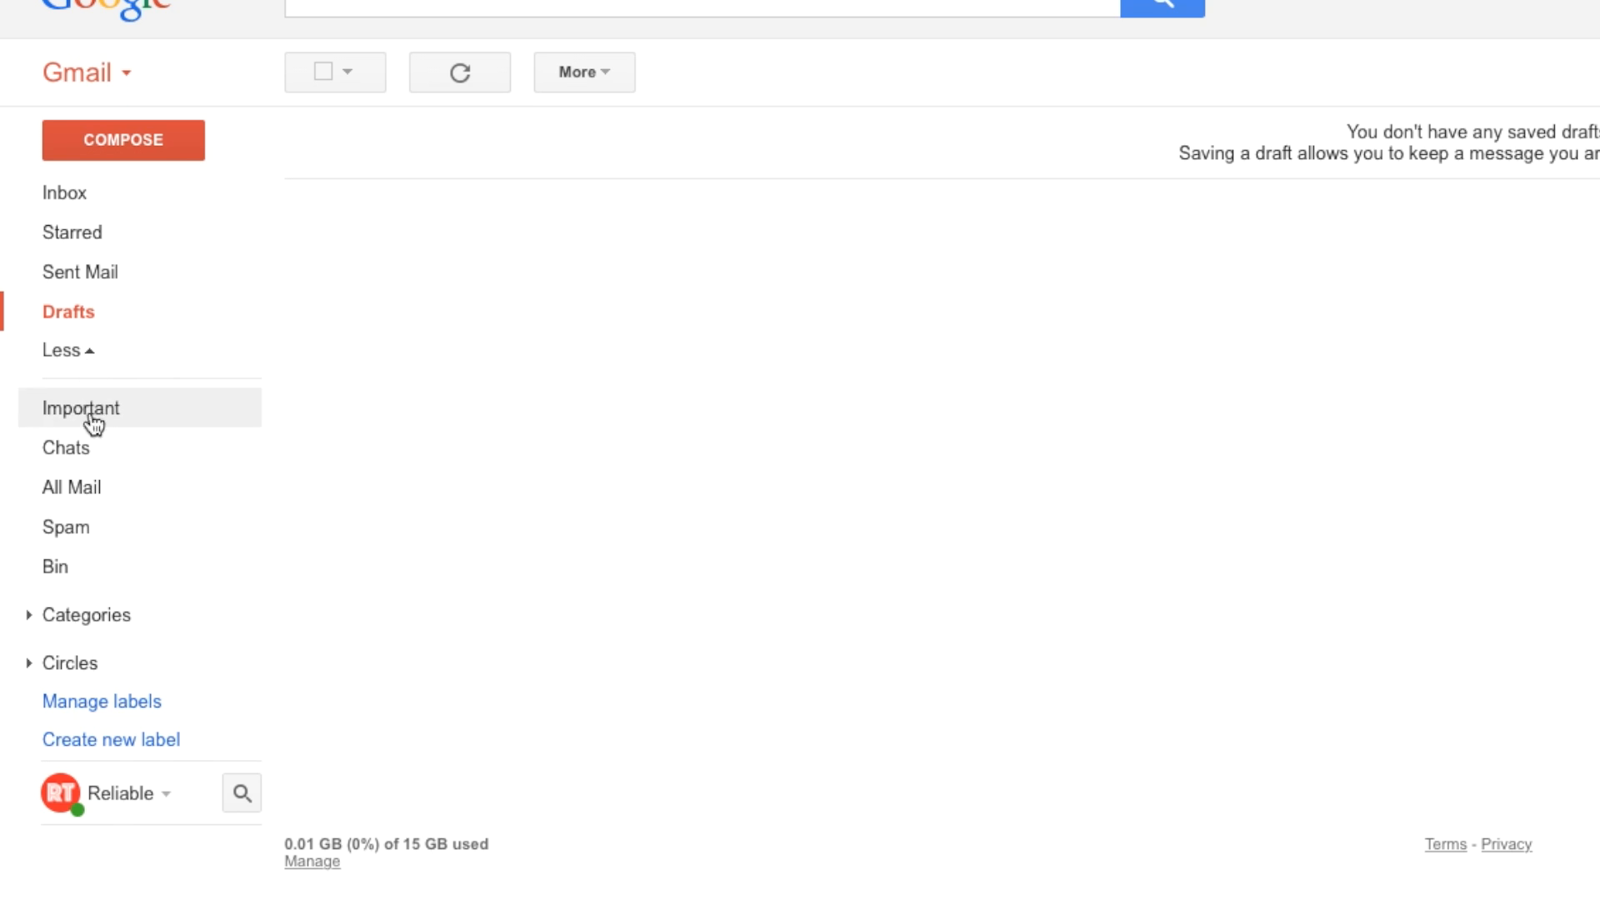
pyautogui.moveTo(87, 740)
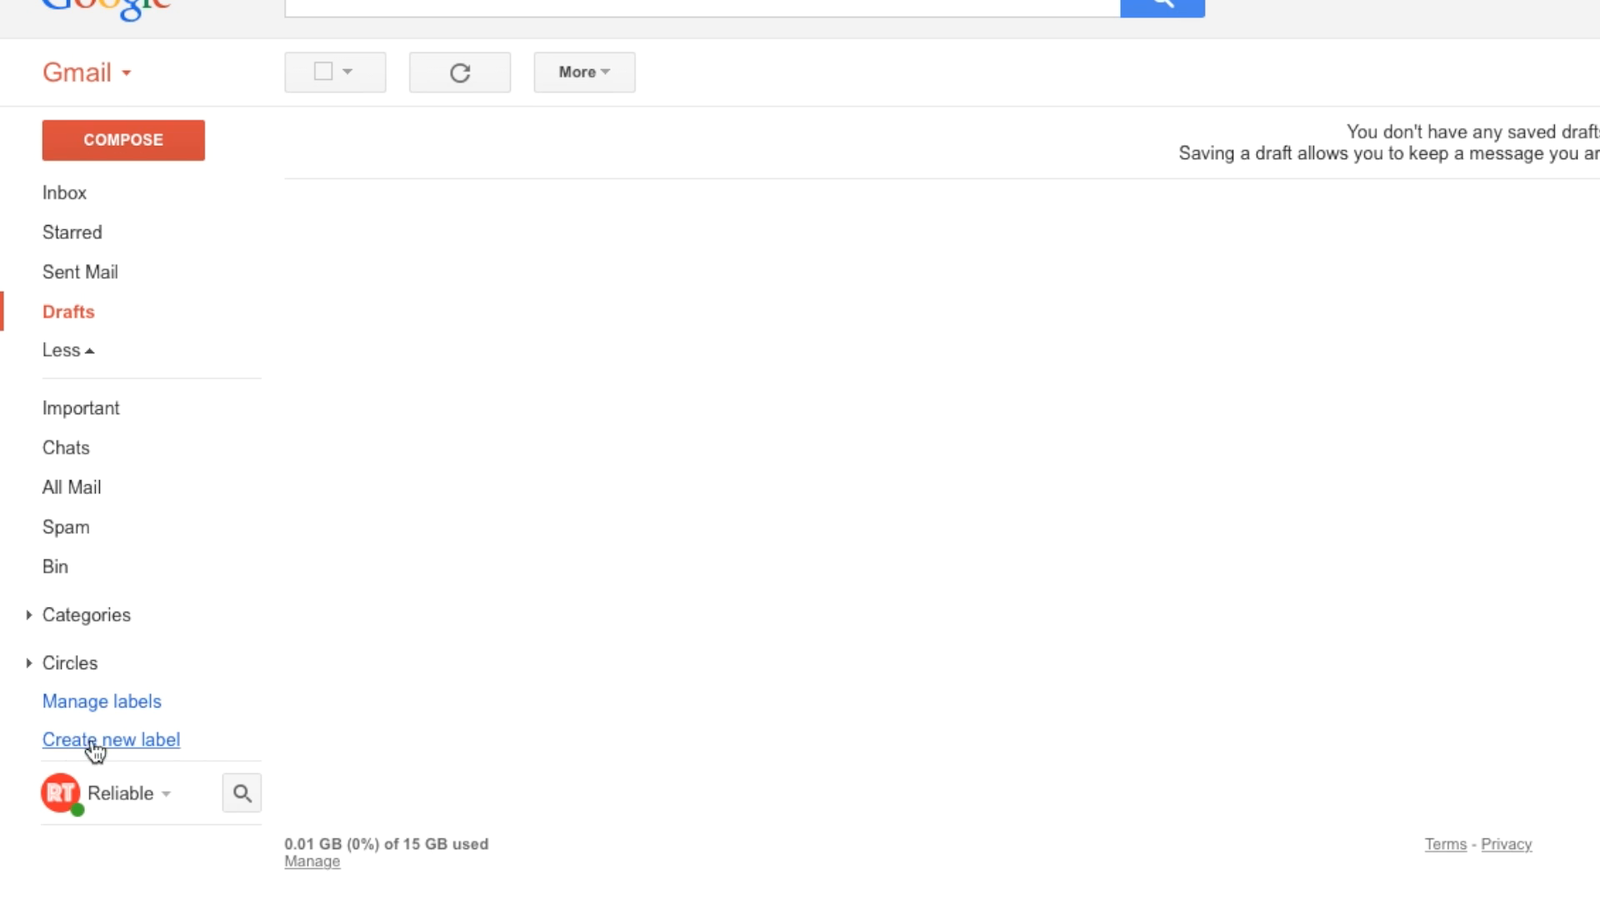
# - Start a new label and enter the name 'Reliable Tech' without creating it yet
pyautogui.click(110, 740)
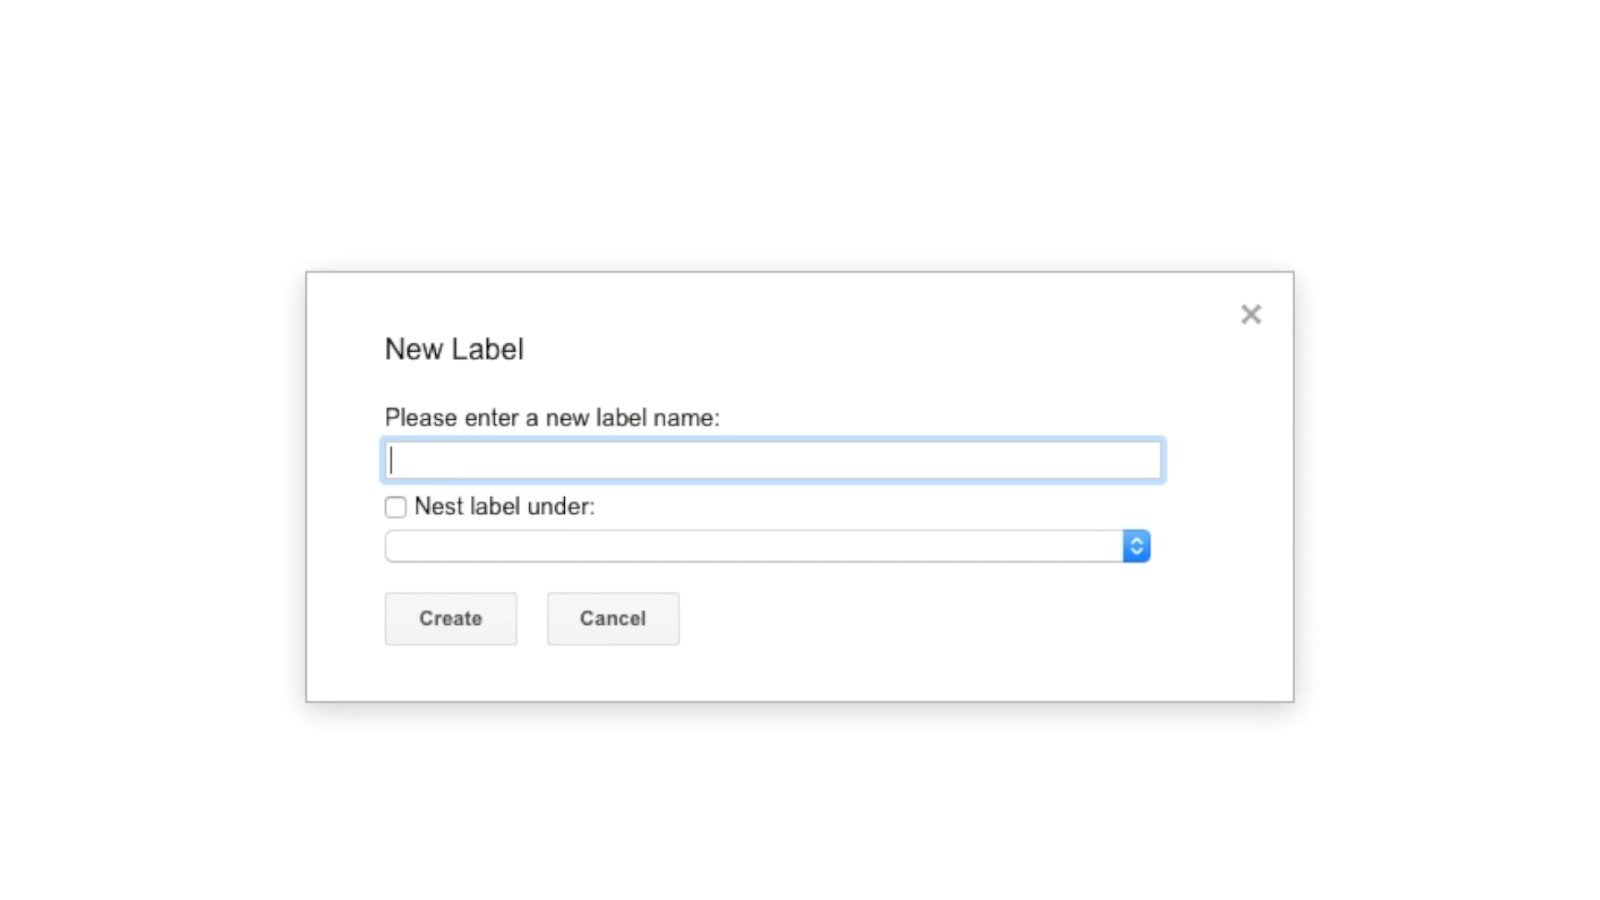
pyautogui.write('R')
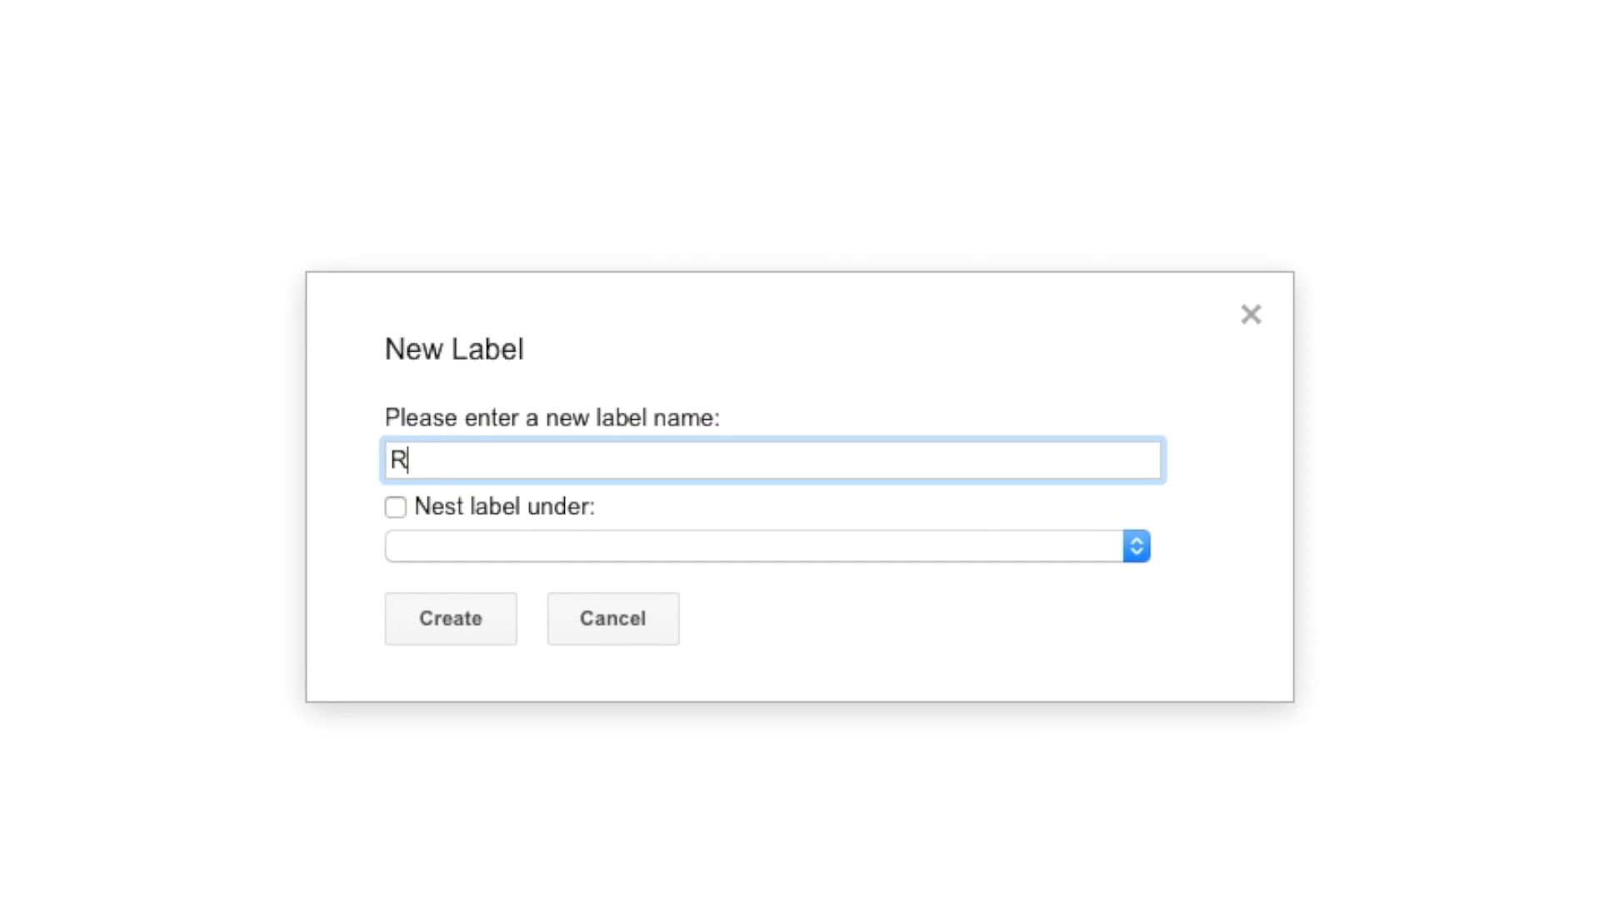
pyautogui.write('eliable Tech')
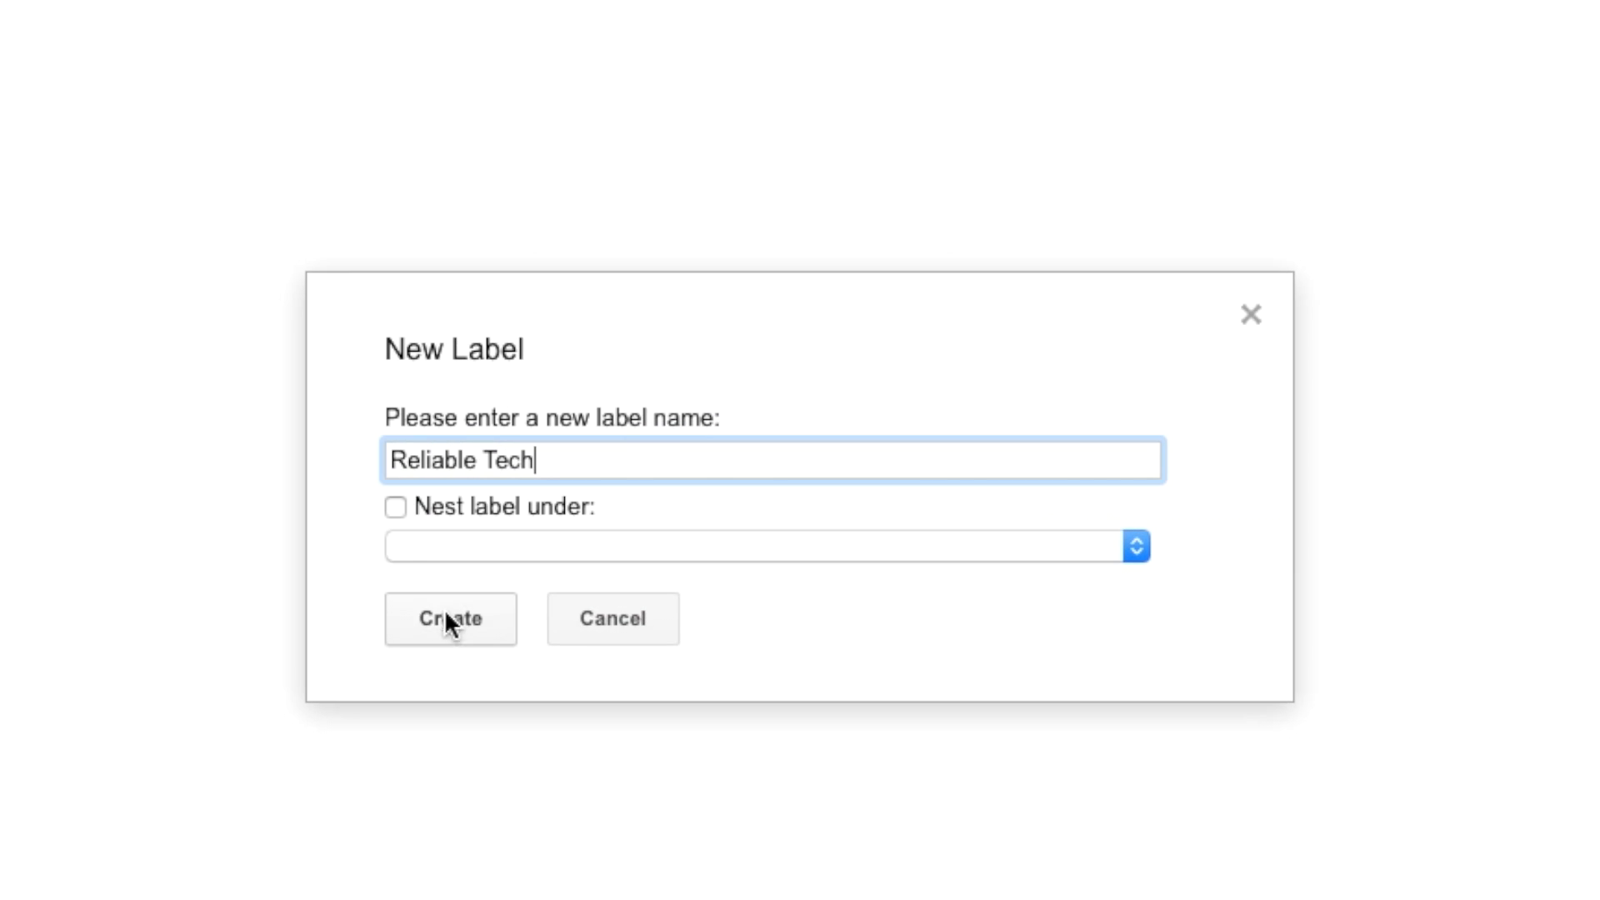
# - Create the 'Reliable Tech' label so it joins the sidebar labels
pyautogui.click(450, 618)
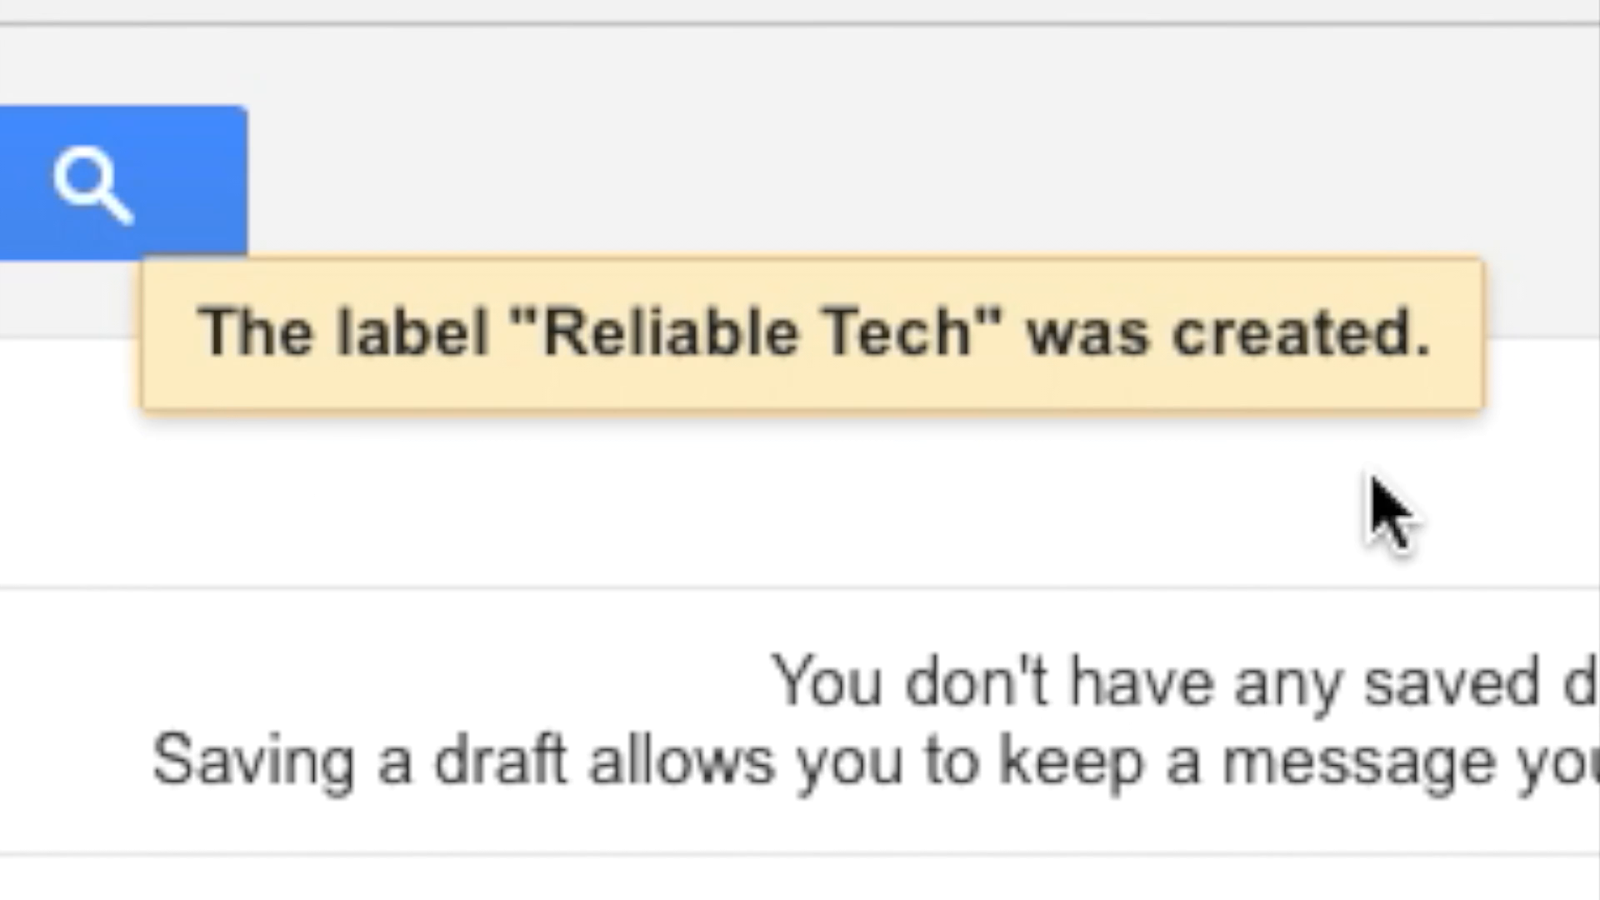
pyautogui.moveTo(385, 838)
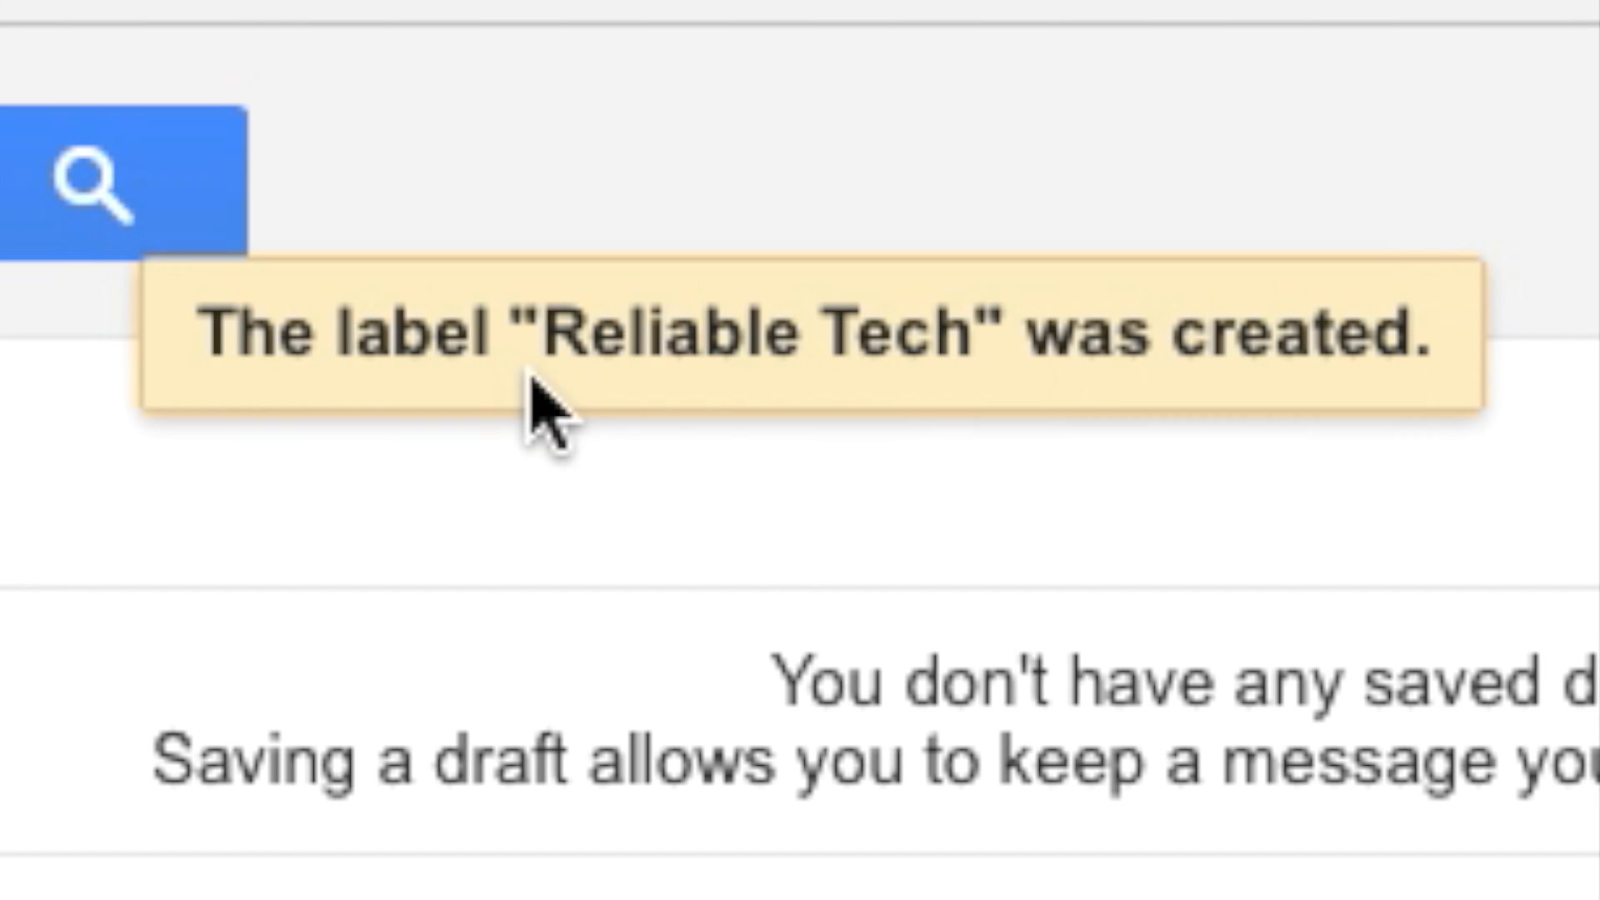
pyautogui.moveTo(550, 364)
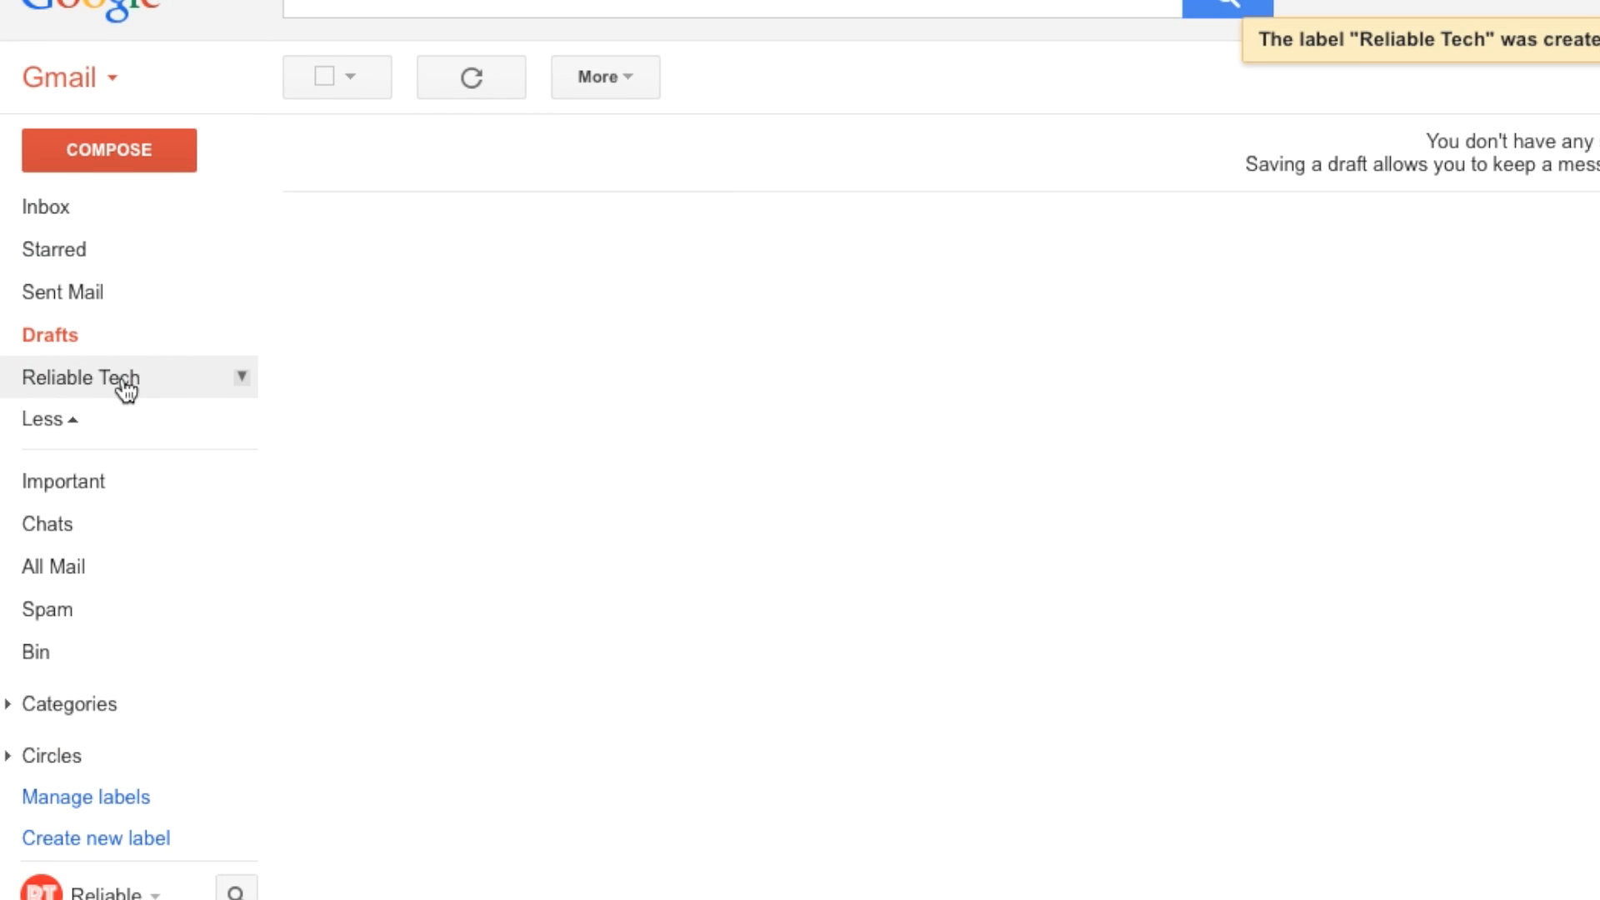
# - Open the empty 'Reliable Tech' label from the left sidebar
pyautogui.click(81, 377)
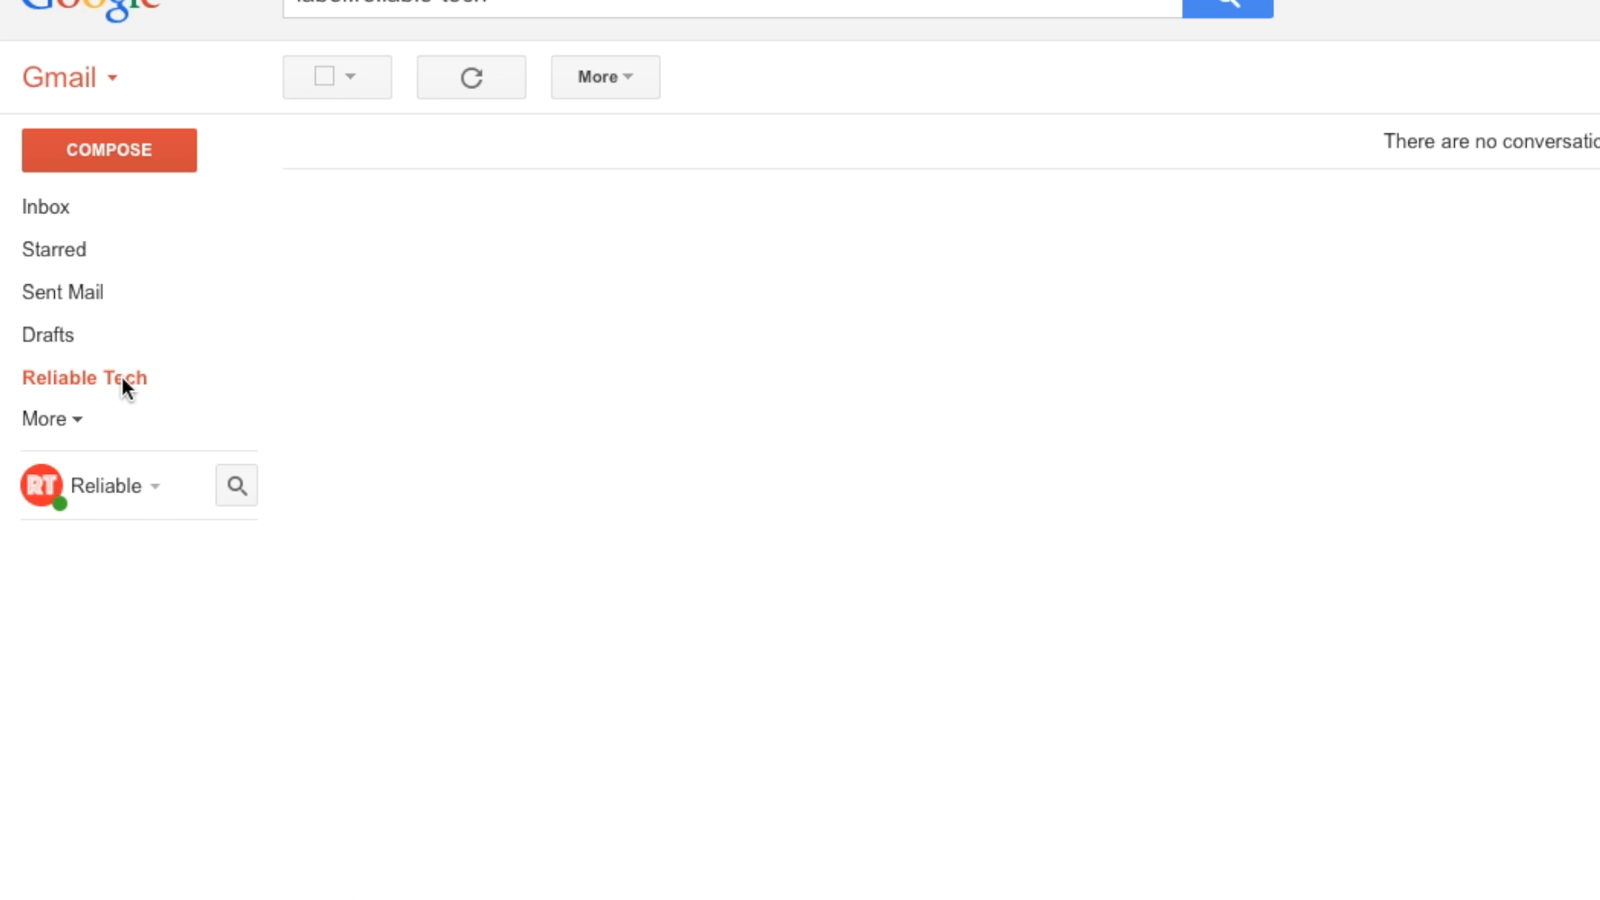
pyautogui.moveTo(75, 387)
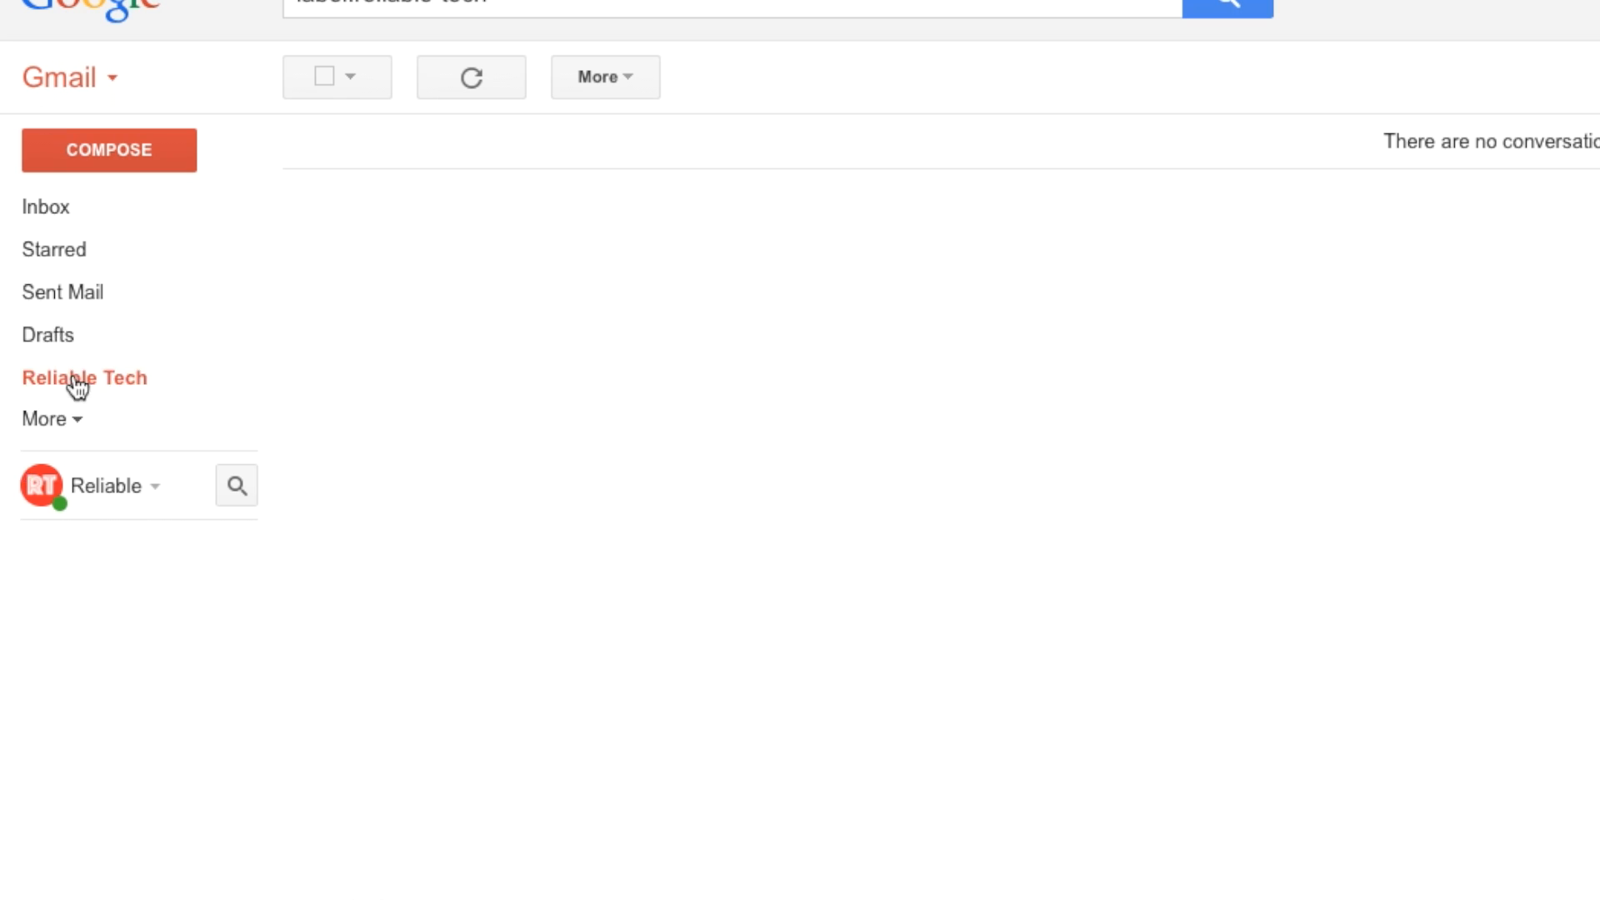